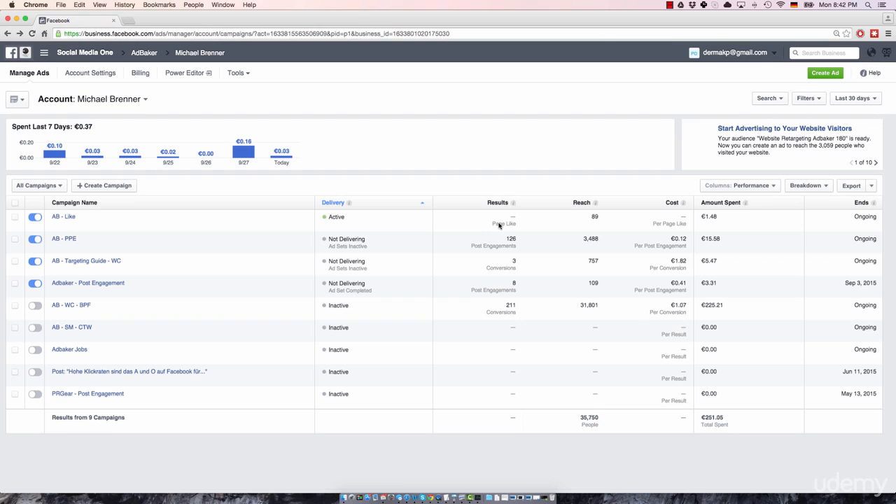
{"action": "mouse_move", "coordinate": [271, 93]}
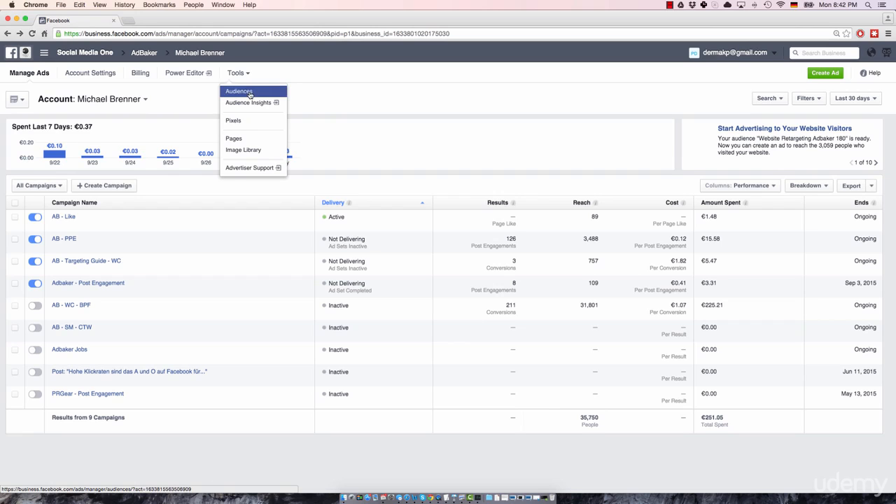
{"action": "mouse_move", "coordinate": [264, 96]}
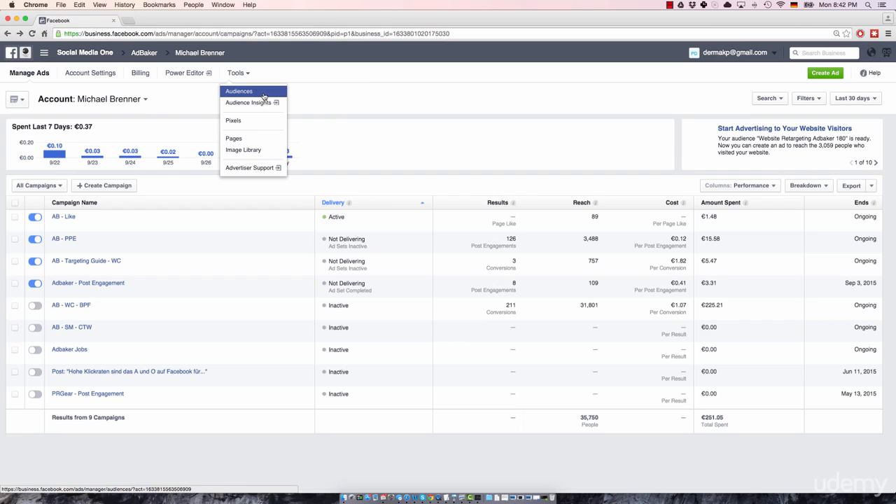
Go to the Audiences list and start creating a new audience.
{"action": "left_click", "coordinate": [238, 91]}
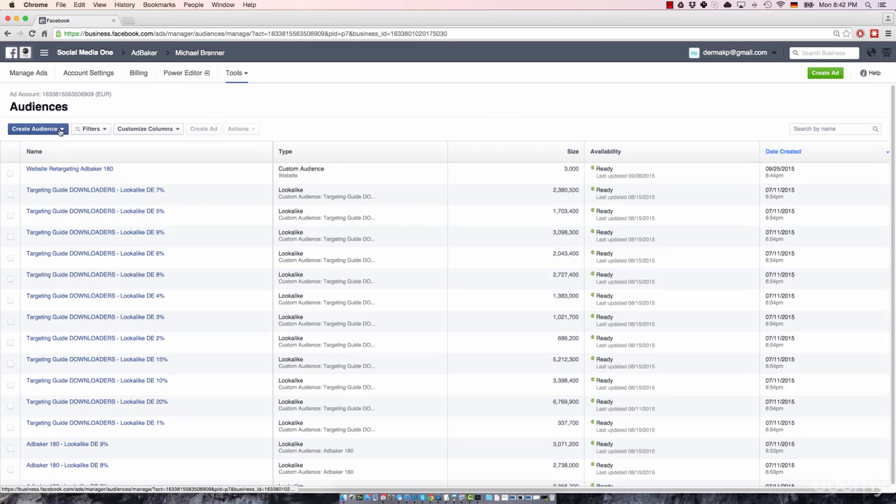
{"action": "left_click", "coordinate": [37, 129]}
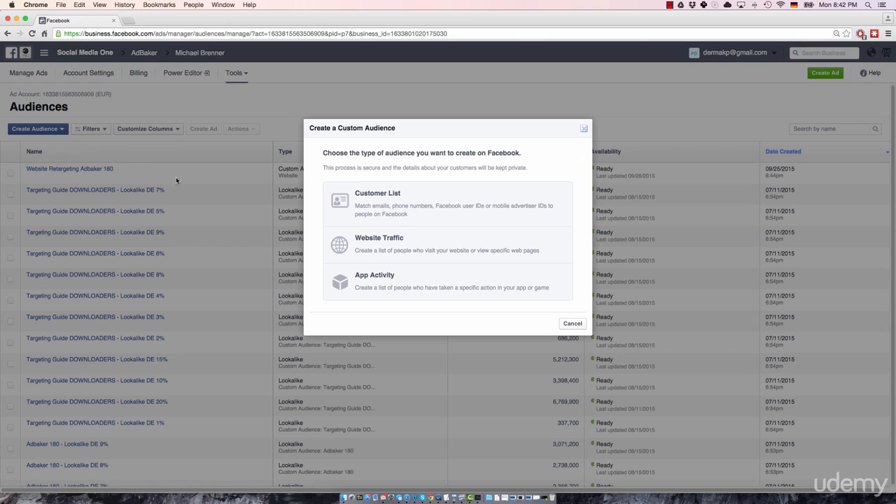
{"action": "mouse_move", "coordinate": [372, 244]}
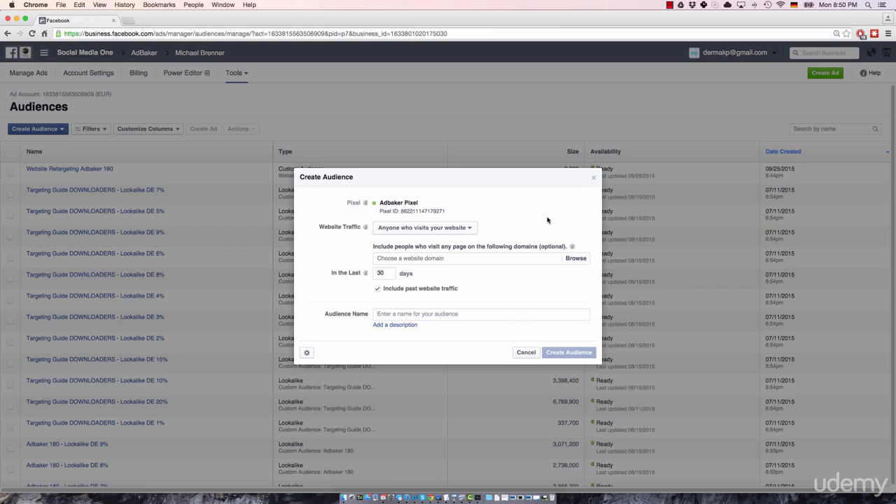
{"action": "mouse_move", "coordinate": [385, 245]}
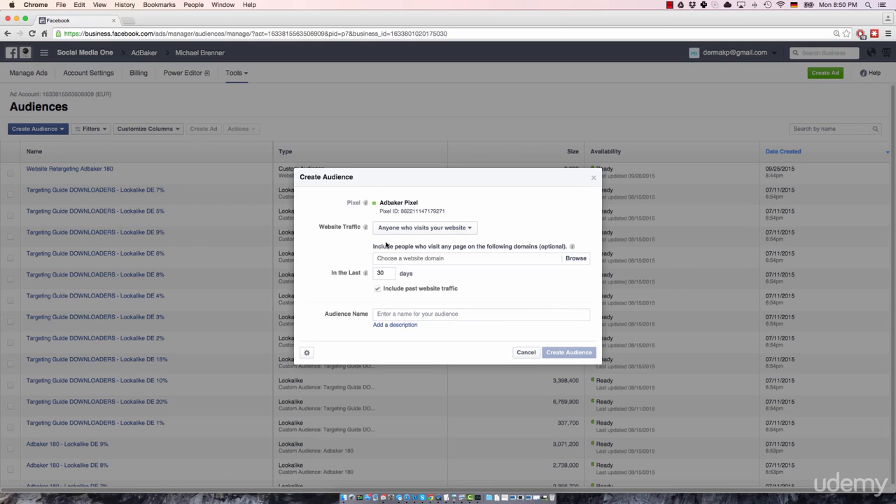
{"action": "mouse_move", "coordinate": [403, 204]}
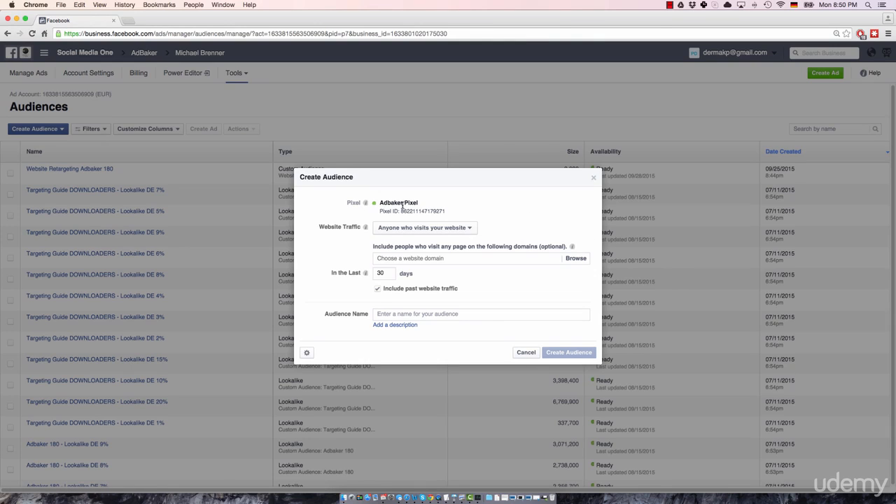
{"action": "mouse_move", "coordinate": [418, 205]}
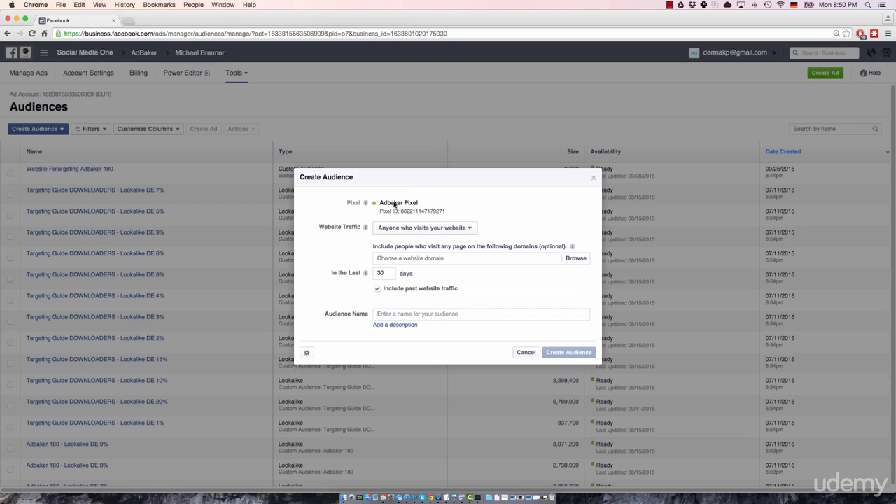
{"action": "mouse_move", "coordinate": [375, 212]}
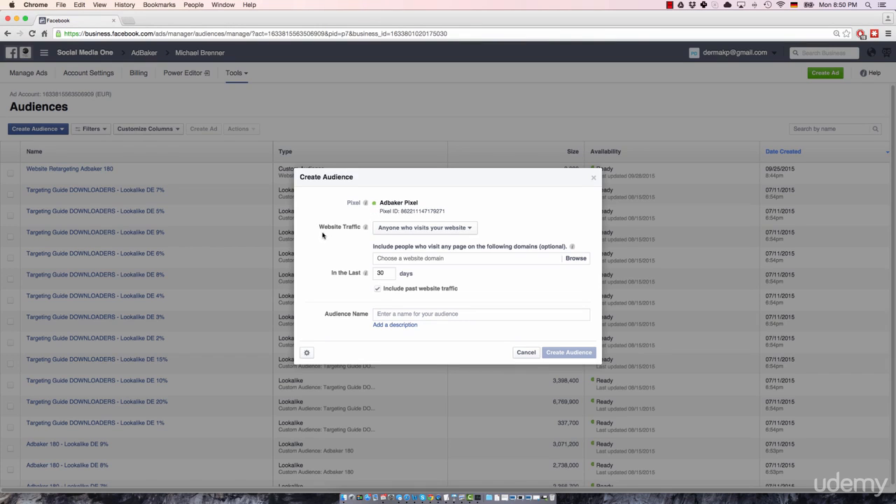
{"action": "mouse_move", "coordinate": [441, 244]}
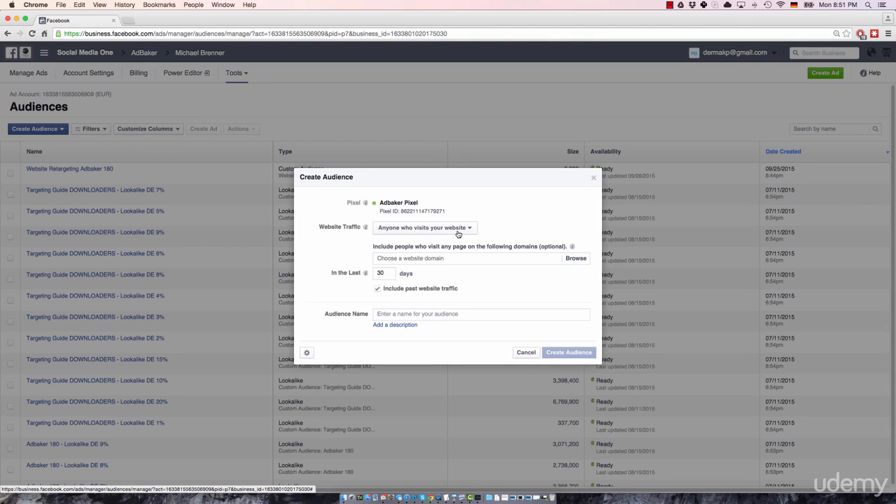
{"action": "mouse_move", "coordinate": [470, 231]}
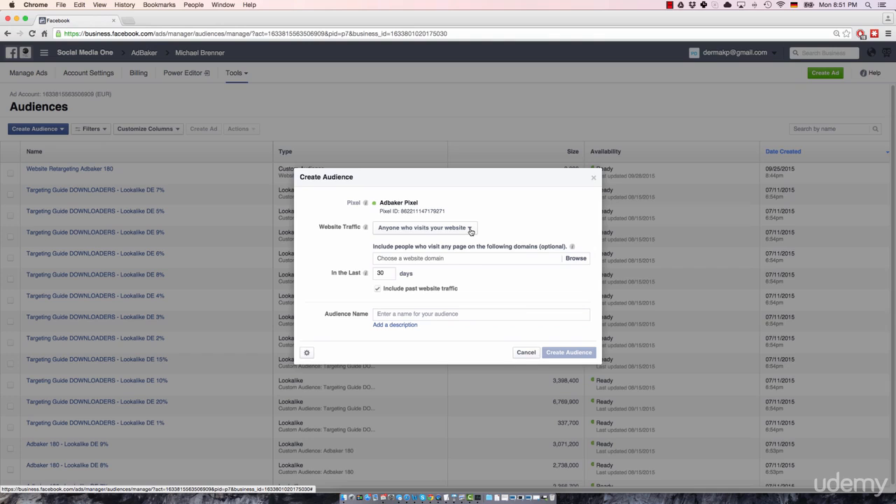
Expand the Website Traffic rule choices for which visitors to include.
{"action": "left_click", "coordinate": [422, 227]}
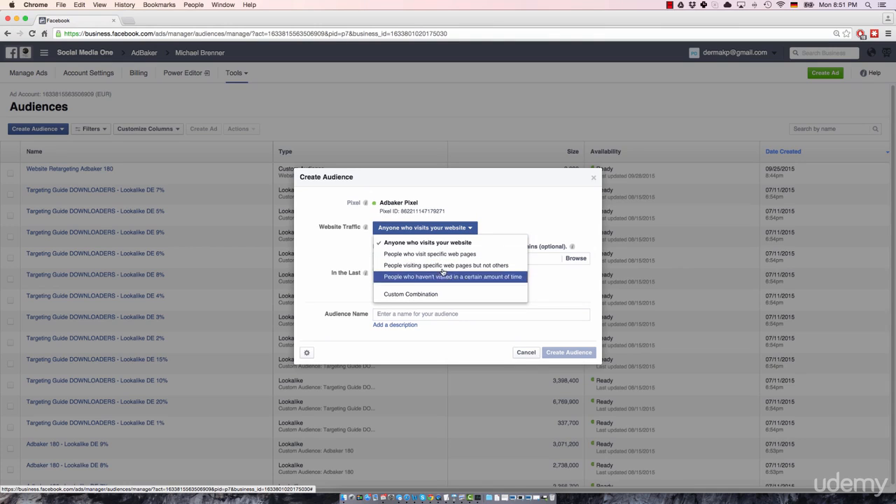
{"action": "mouse_move", "coordinate": [429, 253]}
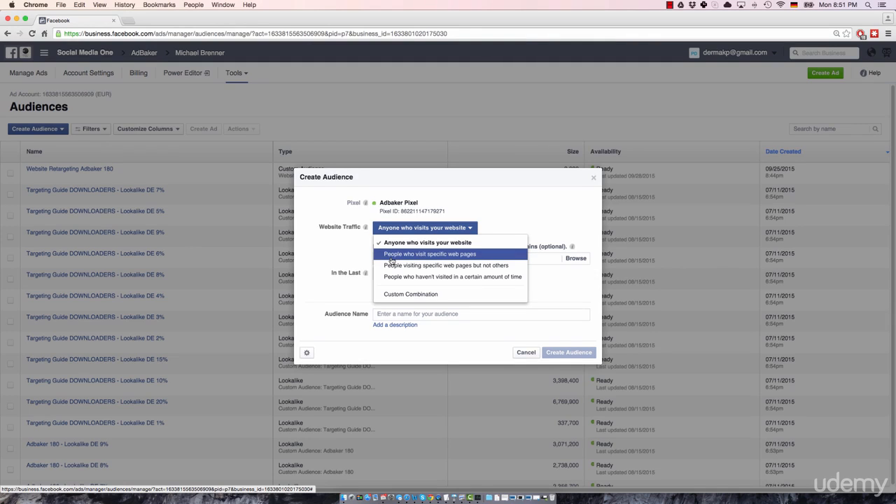
{"action": "mouse_move", "coordinate": [462, 258]}
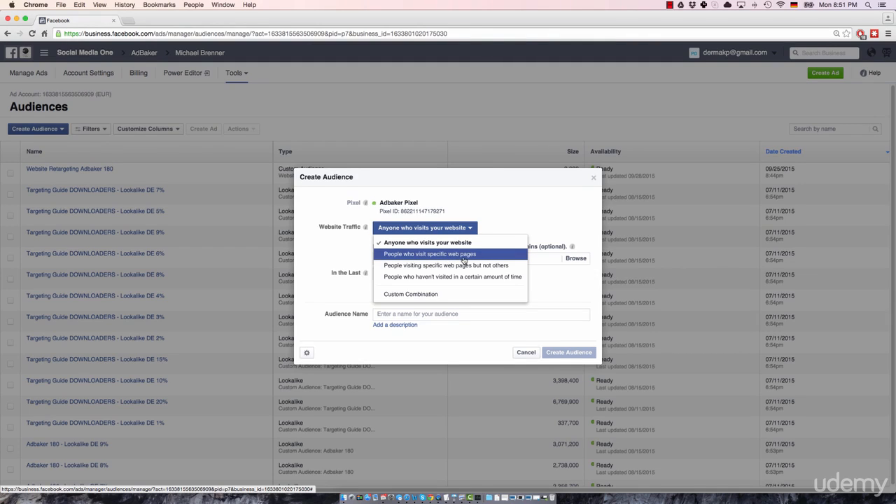
{"action": "mouse_move", "coordinate": [445, 265]}
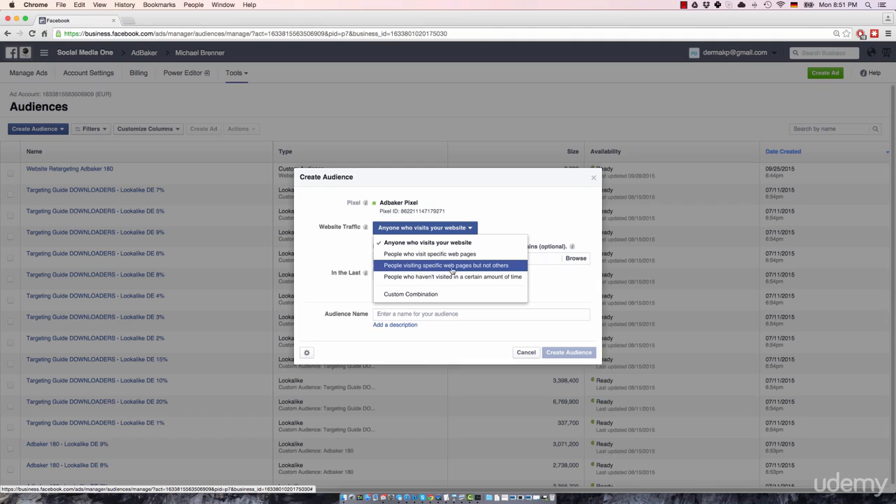
{"action": "mouse_move", "coordinate": [409, 285]}
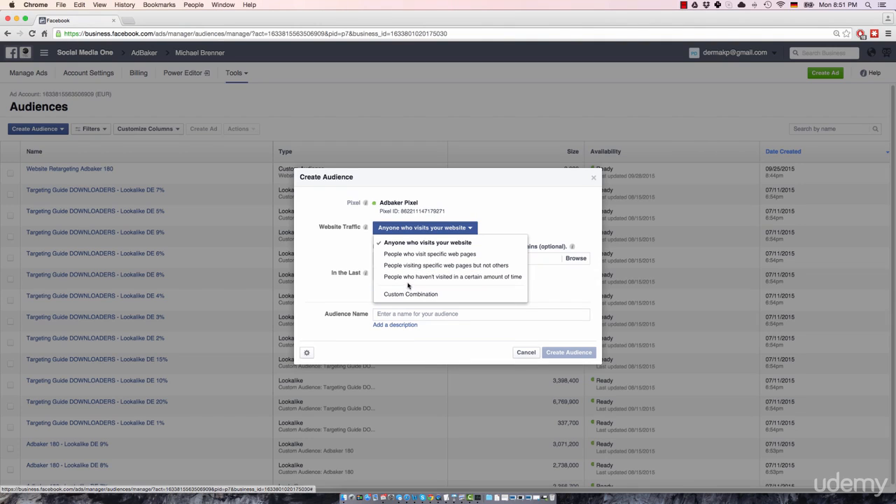
{"action": "mouse_move", "coordinate": [452, 277]}
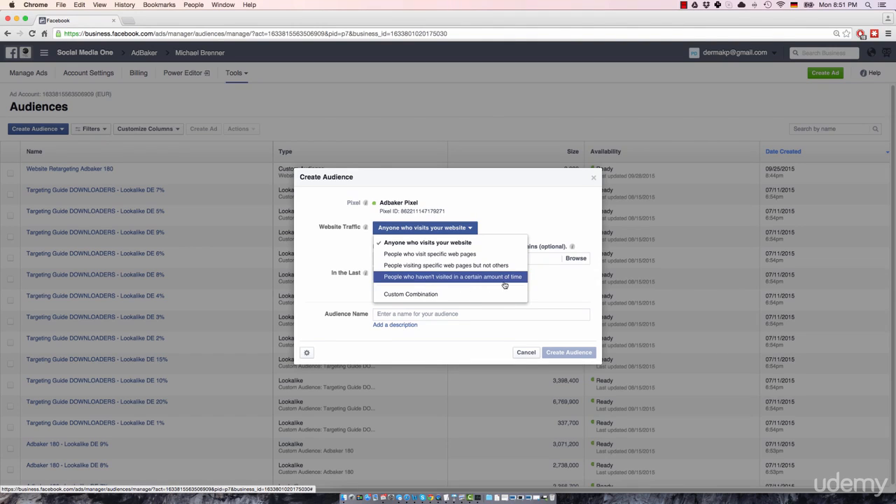
{"action": "mouse_move", "coordinate": [459, 294]}
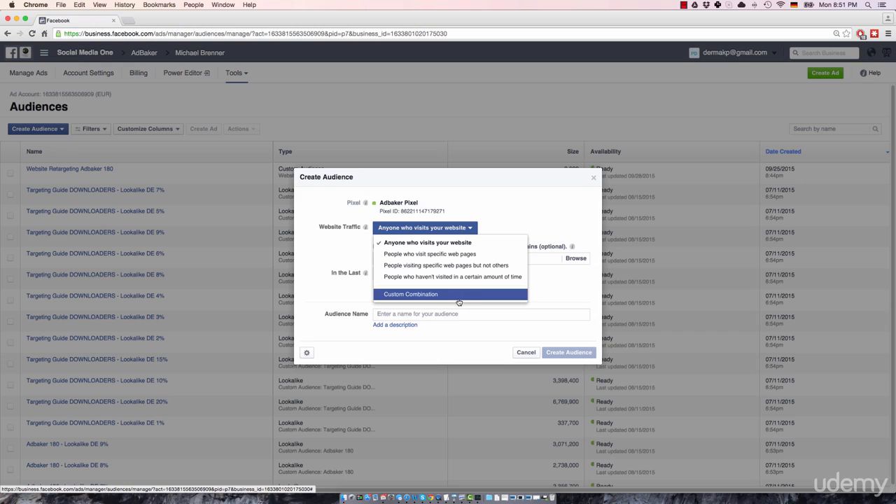
{"action": "mouse_move", "coordinate": [448, 303]}
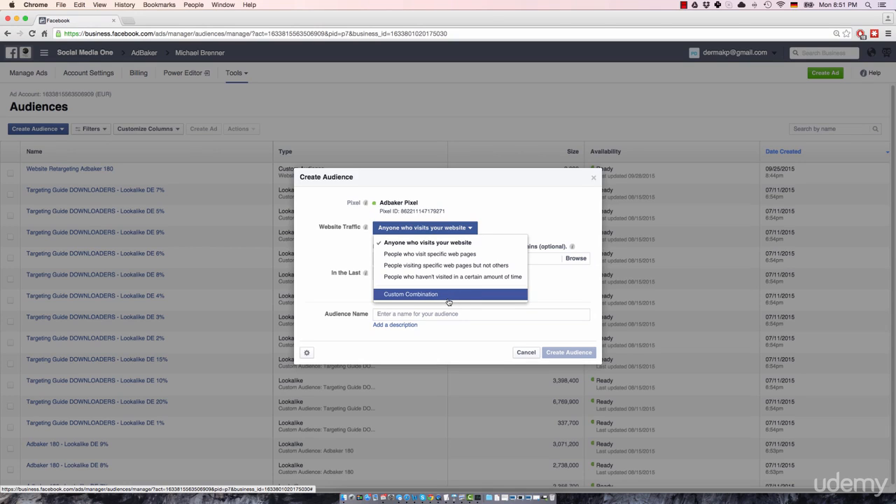
{"action": "mouse_move", "coordinate": [400, 249]}
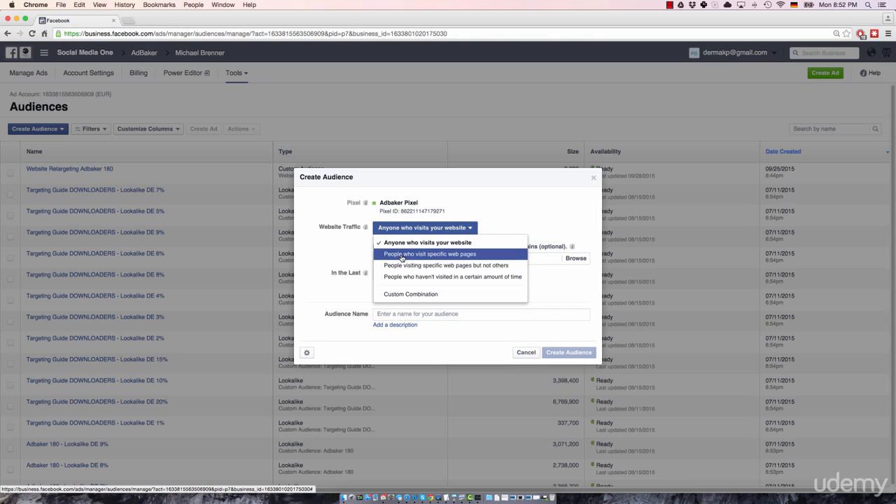
{"action": "mouse_move", "coordinate": [443, 257]}
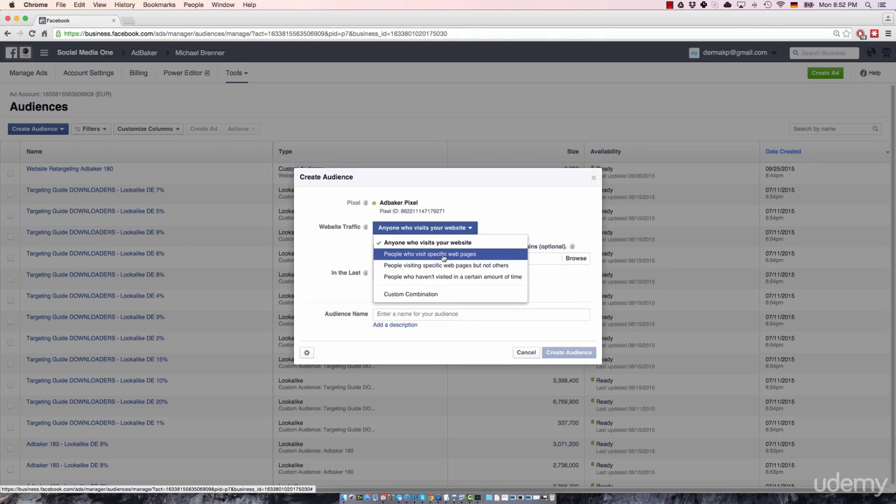
{"action": "mouse_move", "coordinate": [467, 254]}
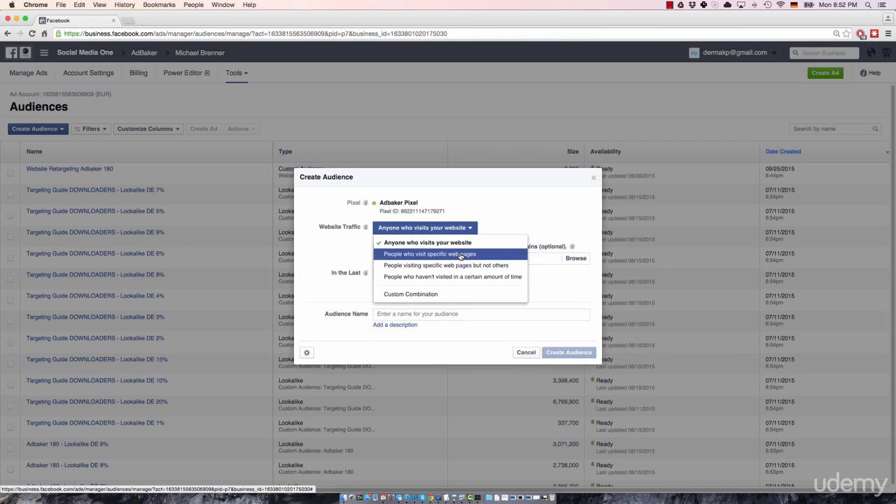
{"action": "mouse_move", "coordinate": [468, 253]}
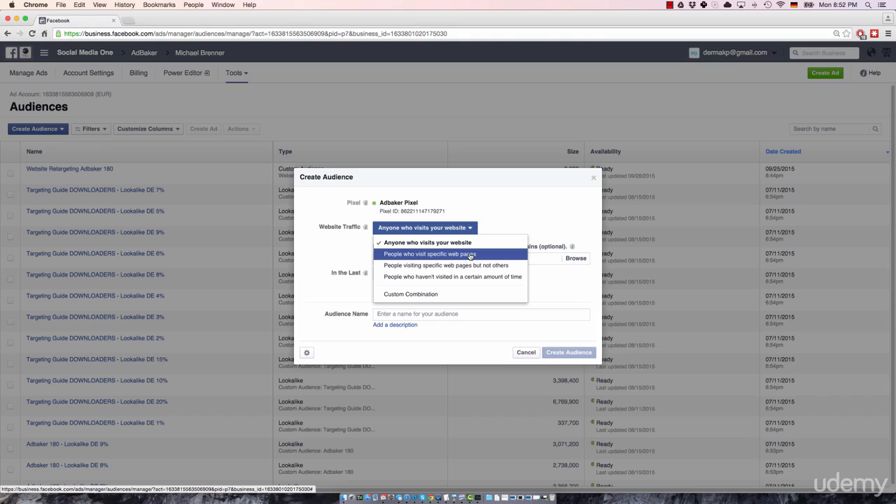
{"action": "mouse_move", "coordinate": [480, 259]}
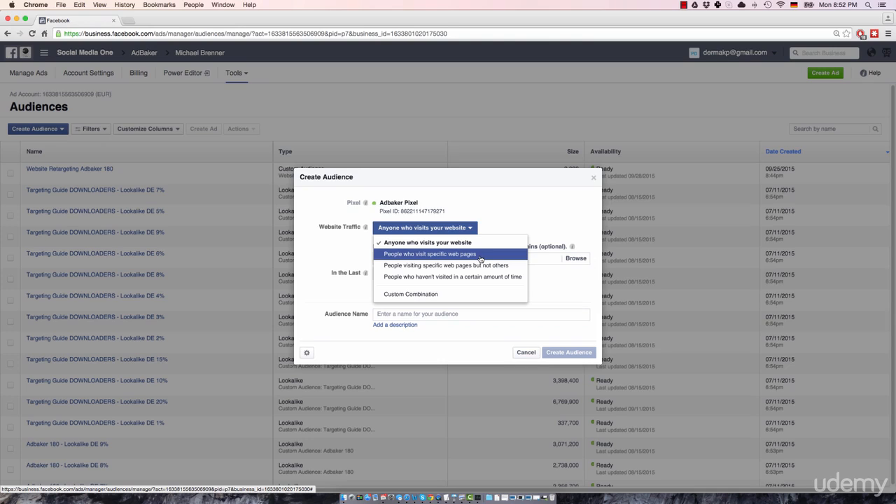
{"action": "mouse_move", "coordinate": [445, 265]}
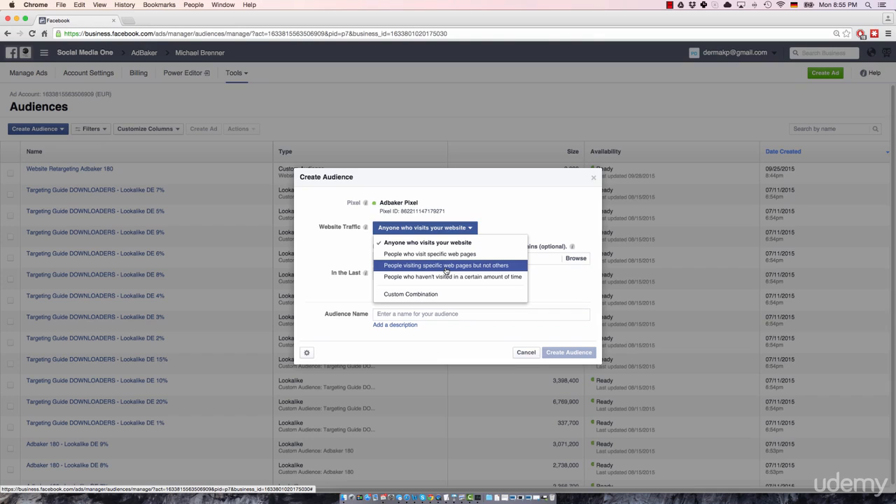
{"action": "mouse_move", "coordinate": [431, 278]}
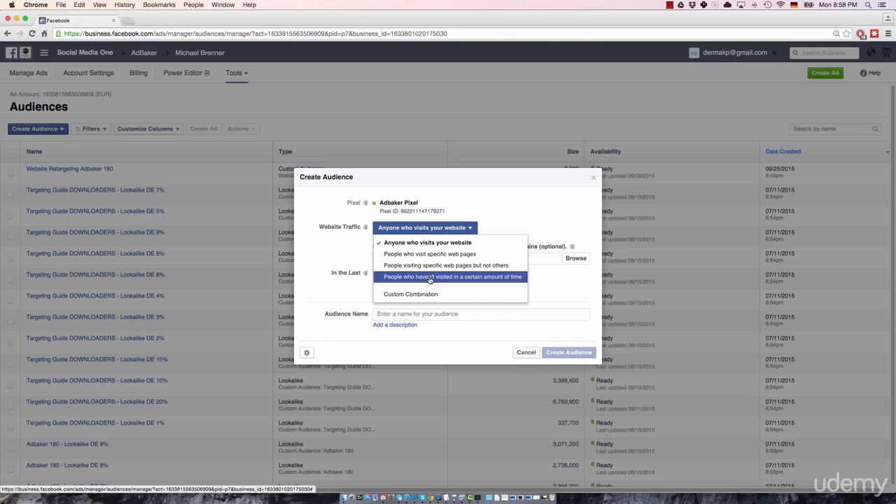
{"action": "mouse_move", "coordinate": [501, 280]}
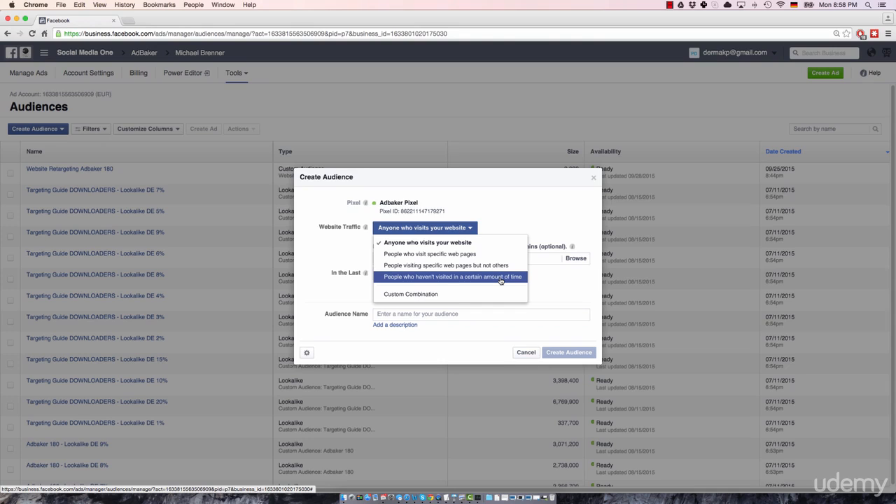
{"action": "mouse_move", "coordinate": [480, 282]}
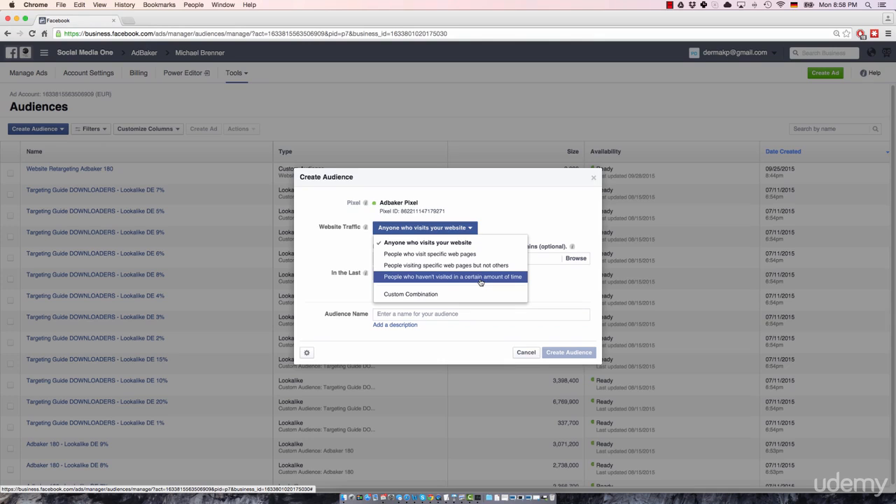
{"action": "mouse_move", "coordinate": [440, 292]}
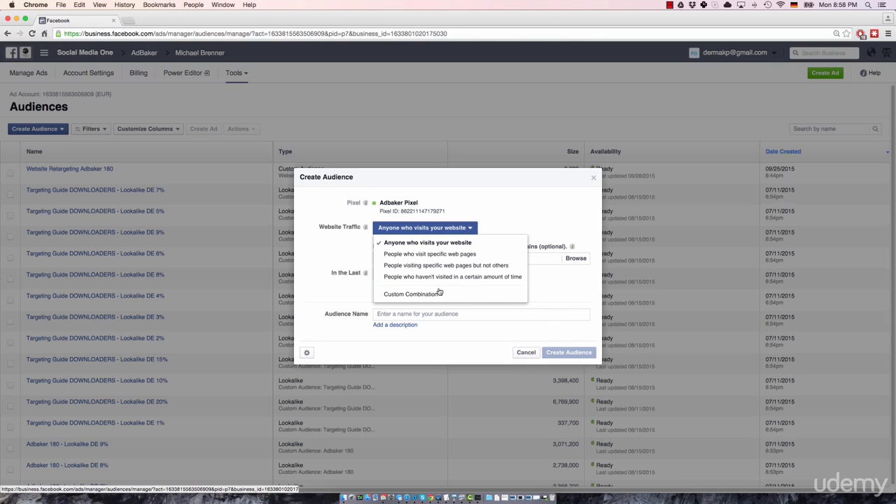
{"action": "mouse_move", "coordinate": [413, 294]}
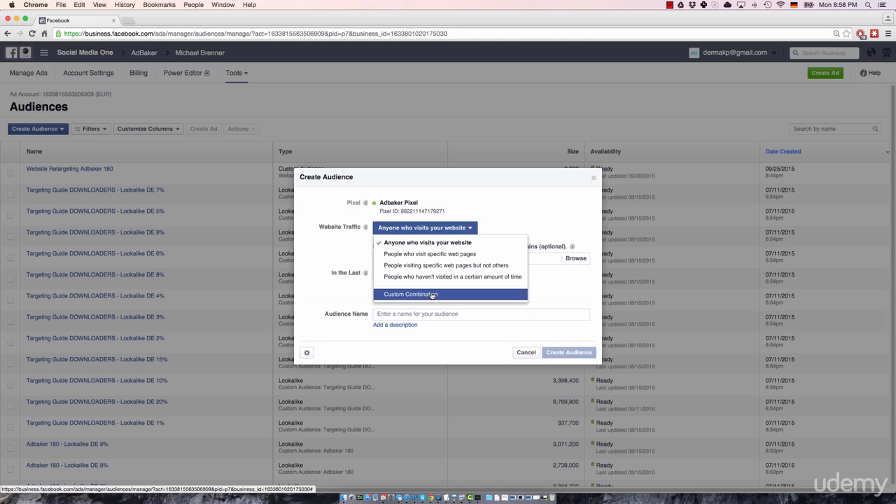
{"action": "mouse_move", "coordinate": [451, 242]}
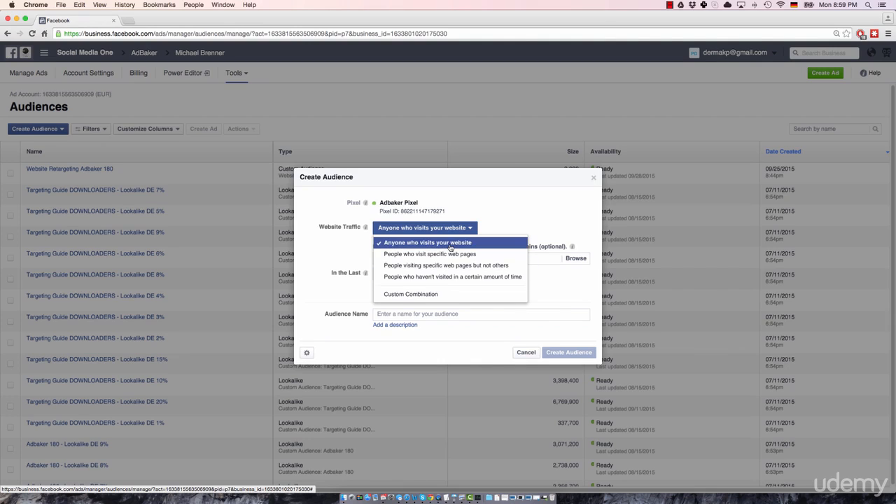
{"action": "mouse_move", "coordinate": [430, 253]}
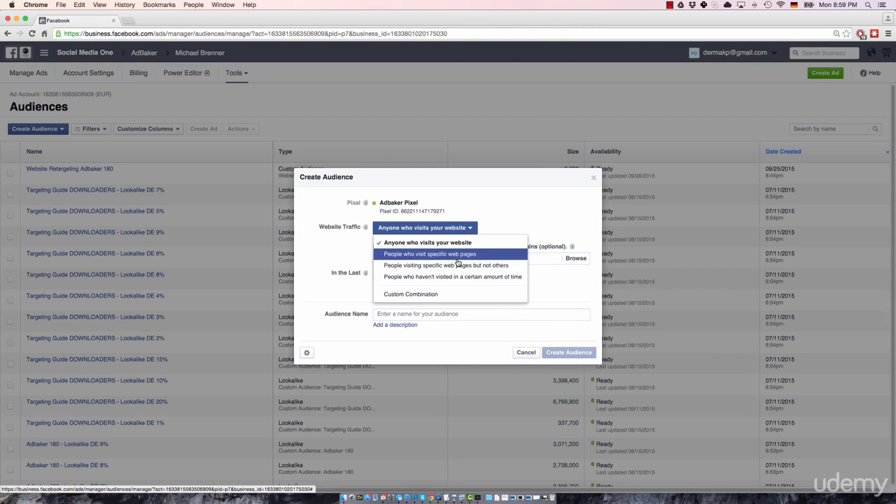
{"action": "mouse_move", "coordinate": [445, 265]}
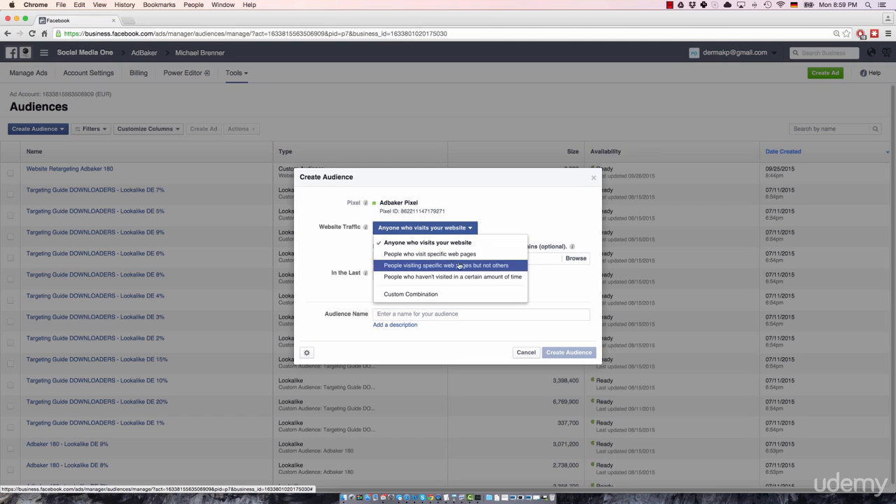
{"action": "mouse_move", "coordinate": [452, 277]}
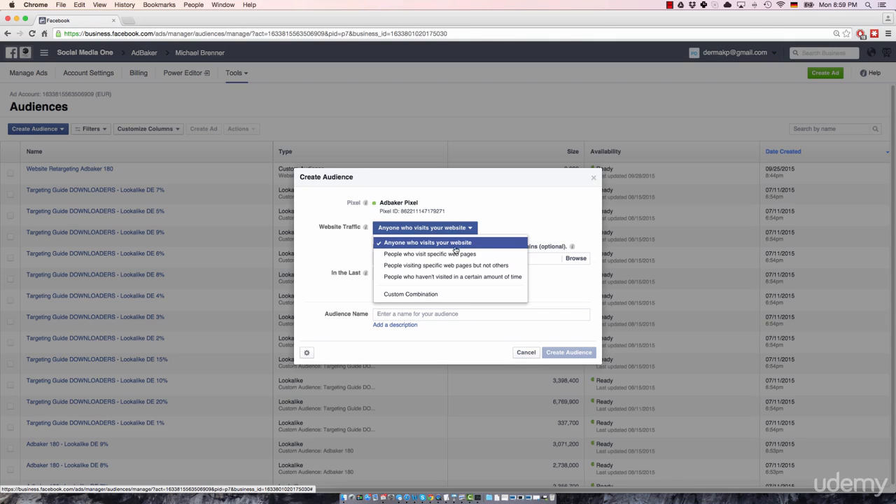
{"action": "mouse_move", "coordinate": [391, 249]}
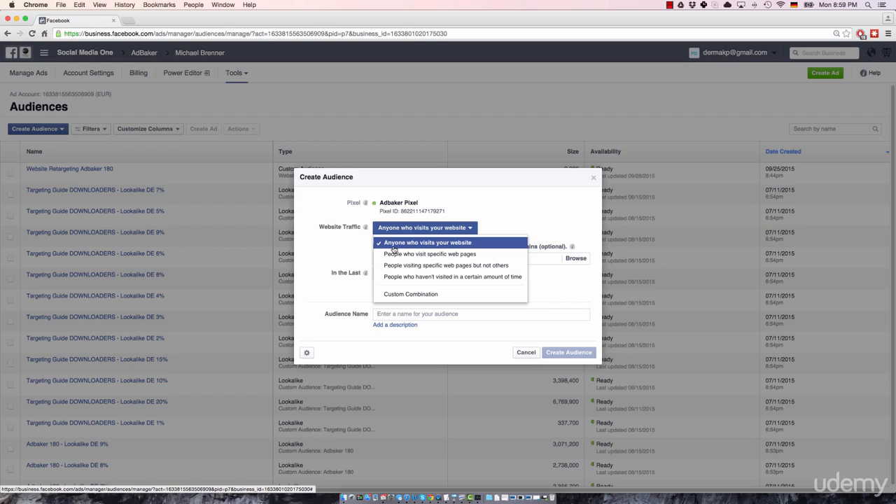
{"action": "mouse_move", "coordinate": [434, 246]}
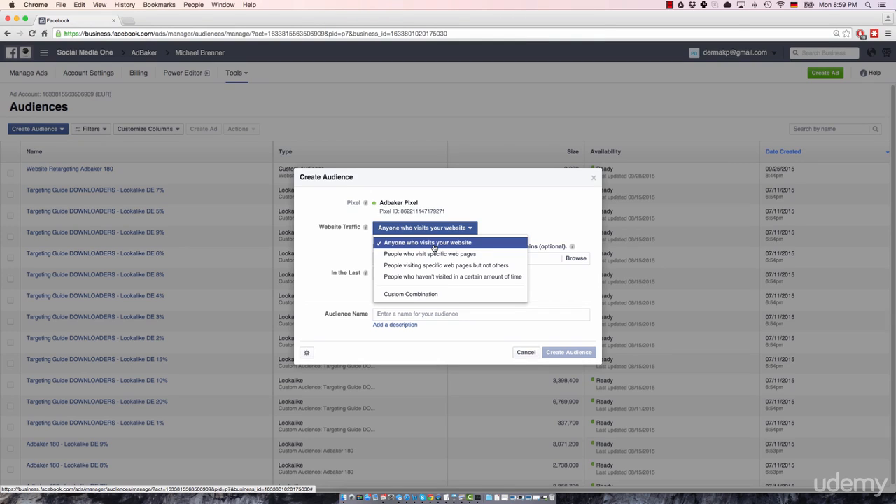
{"action": "mouse_move", "coordinate": [434, 249]}
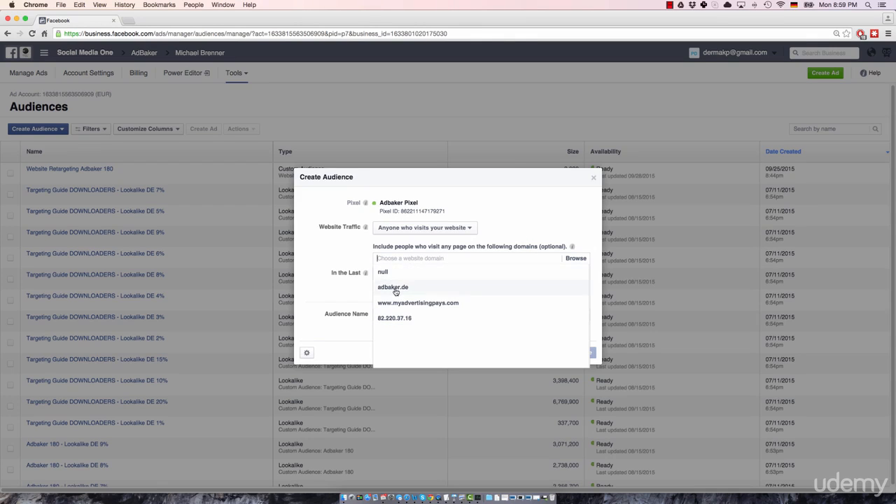
Pick adbaker.de as the domain for anyone visiting in the last 30 days.
{"action": "left_click", "coordinate": [392, 287]}
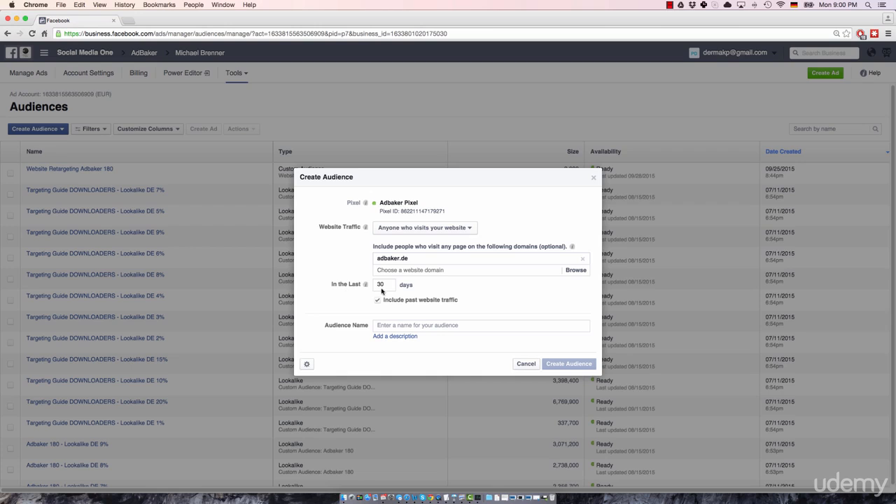
{"action": "mouse_move", "coordinate": [364, 282]}
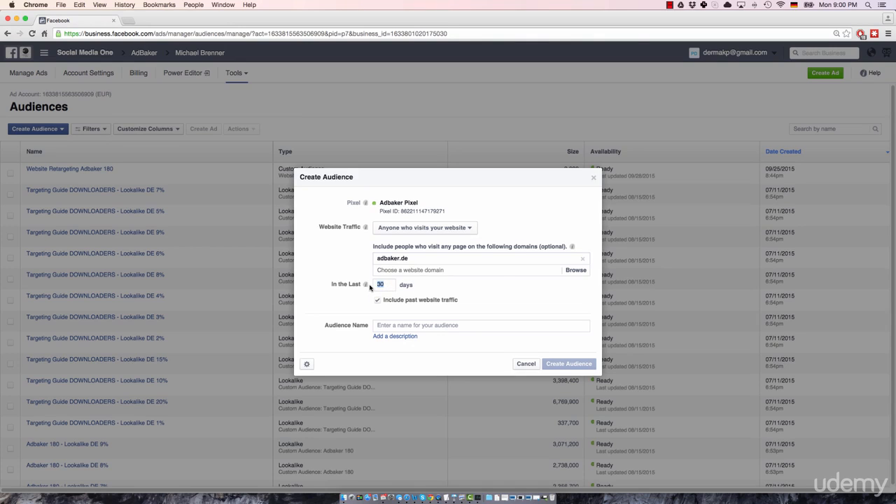
{"action": "mouse_move", "coordinate": [365, 284]}
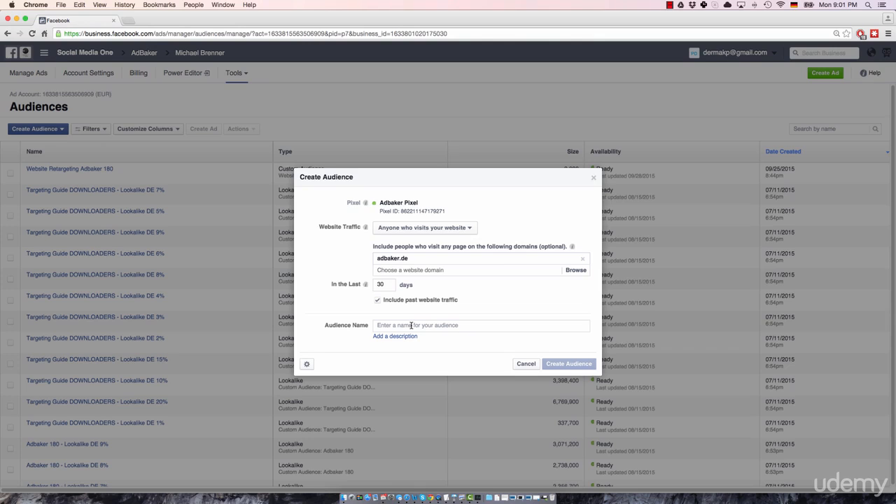
{"action": "mouse_move", "coordinate": [414, 316]}
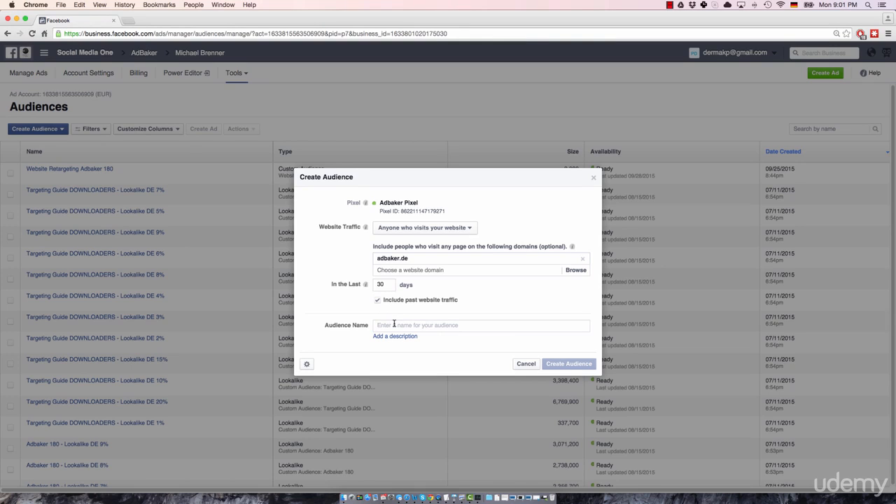
Name the audience 'General Website Retargeting 30 days' and submit it.
{"action": "type", "text": "General"}
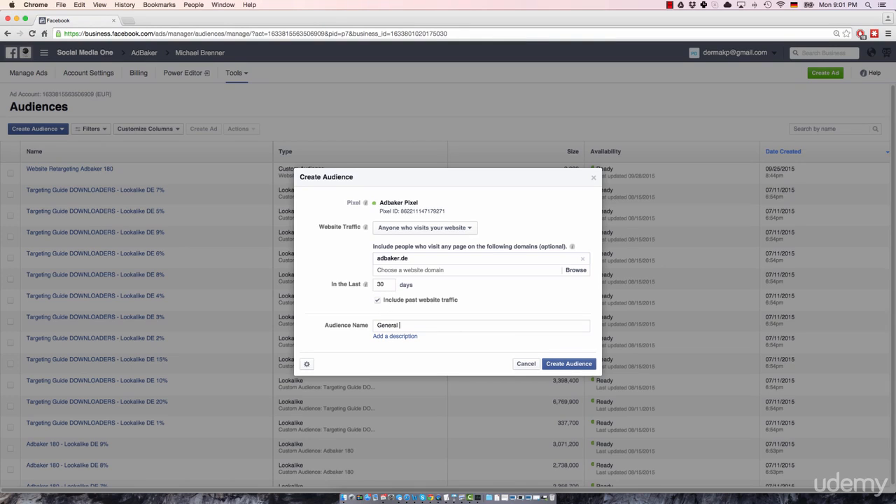
{"action": "type", "text": "Website Reta"}
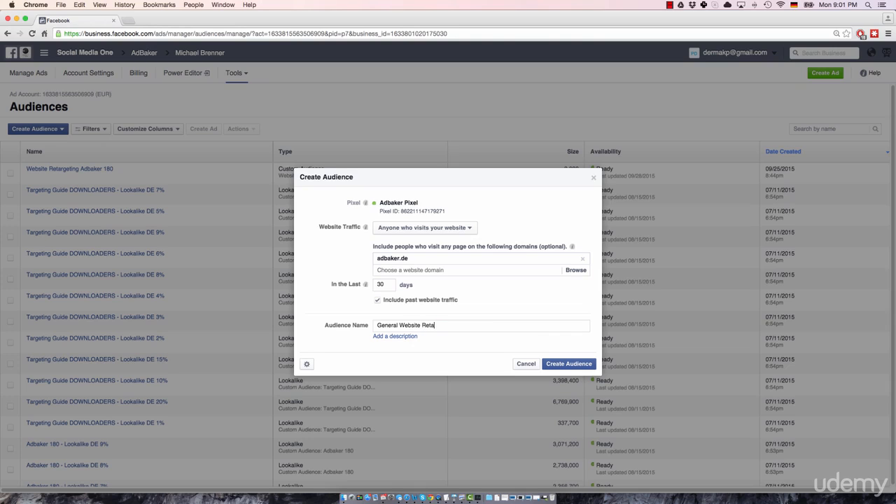
{"action": "type", "text": "rgeting"}
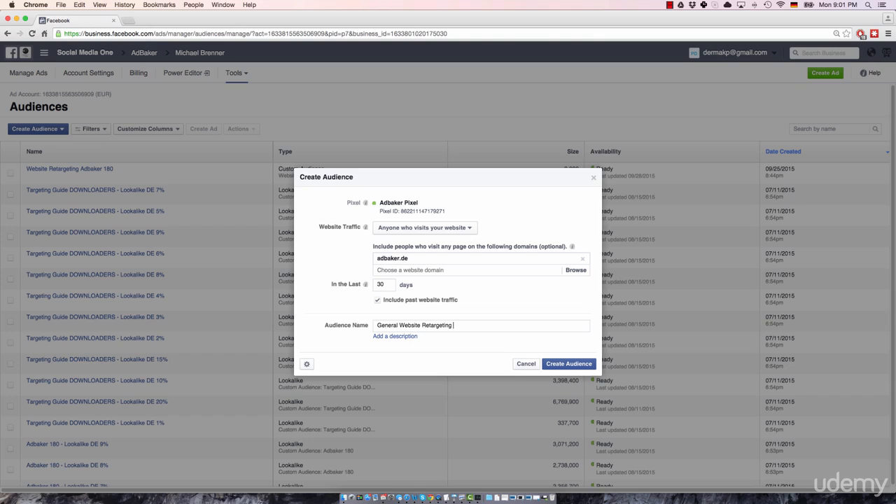
{"action": "type", "text": "30 days"}
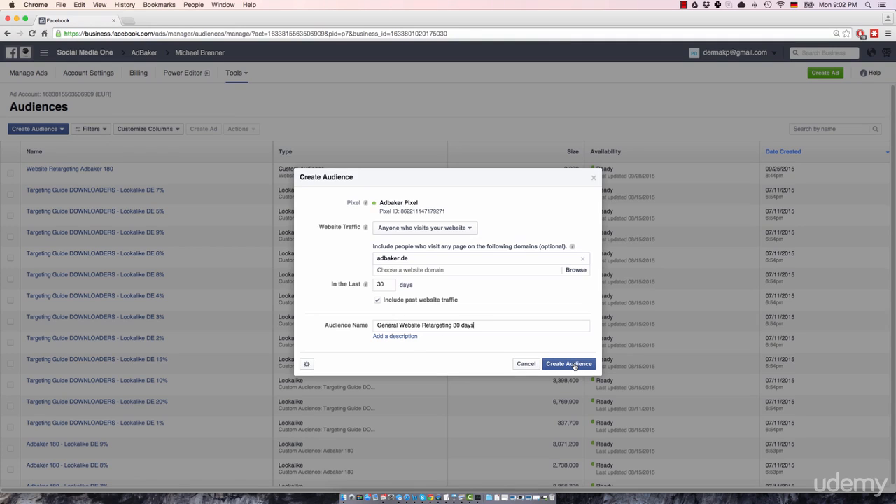
{"action": "left_click", "coordinate": [568, 364]}
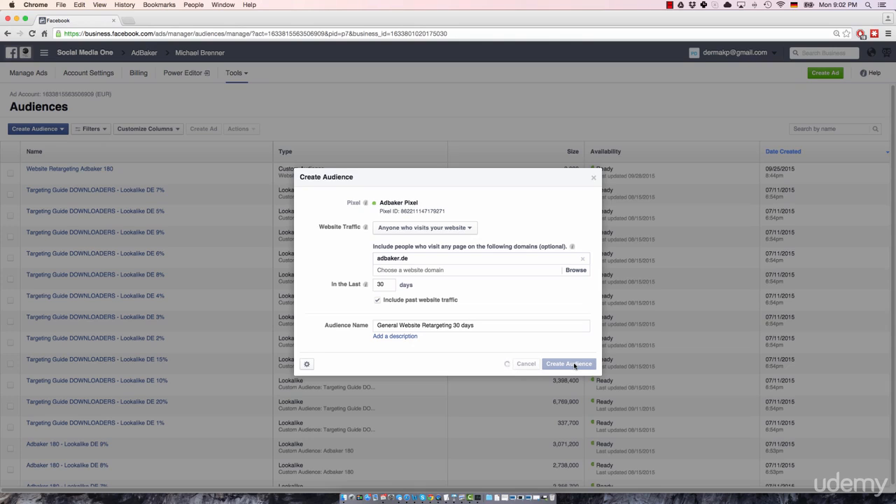
Confirm creation so the Website Custom Audience Created dialog appears.
{"action": "left_click", "coordinate": [568, 364]}
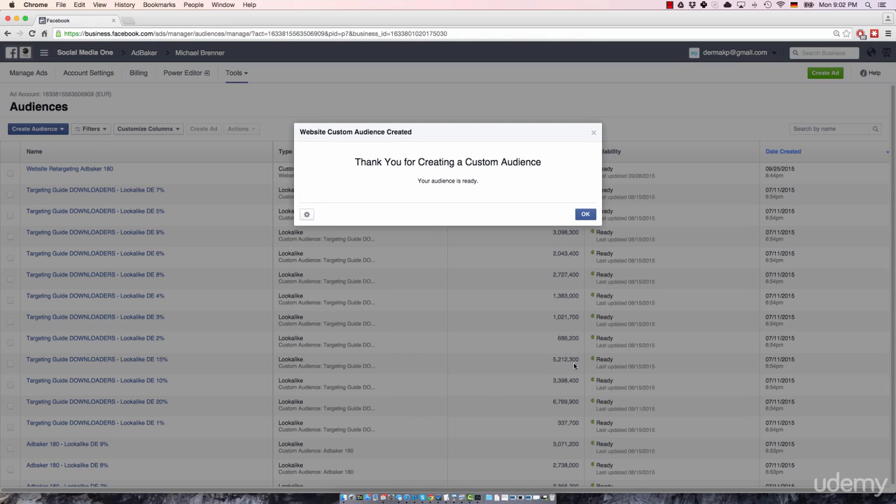
{"action": "mouse_move", "coordinate": [436, 219]}
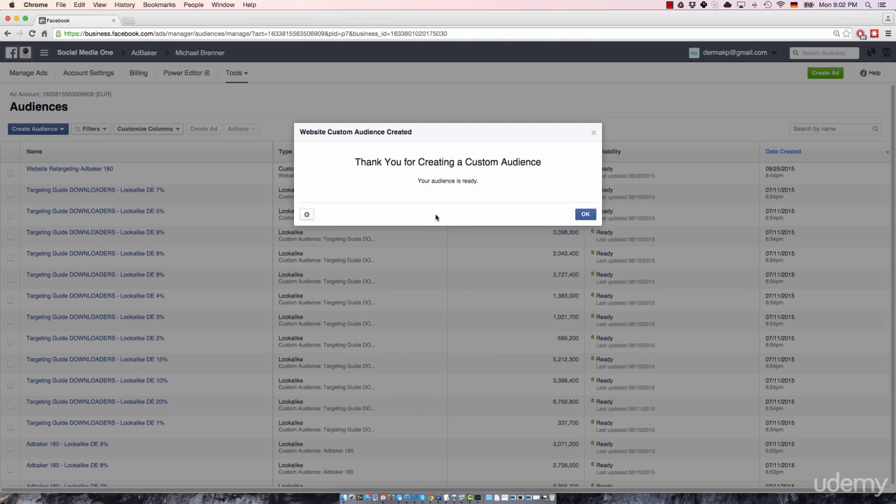
{"action": "mouse_move", "coordinate": [489, 187]}
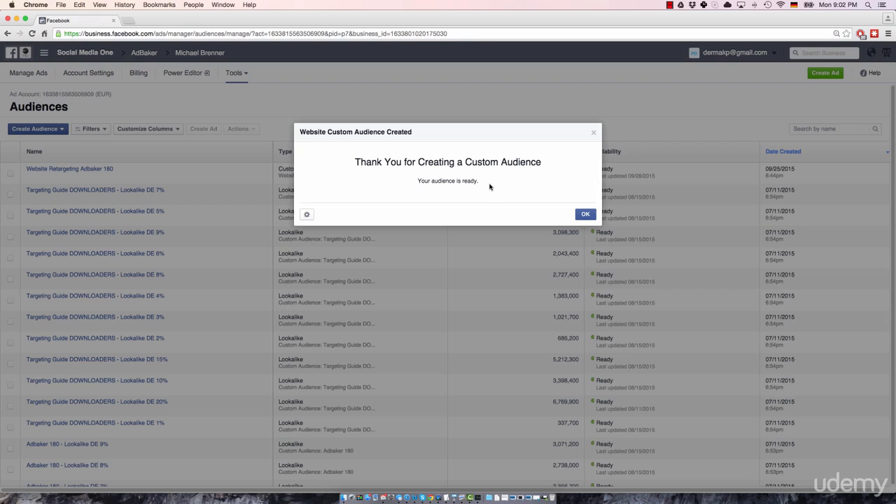